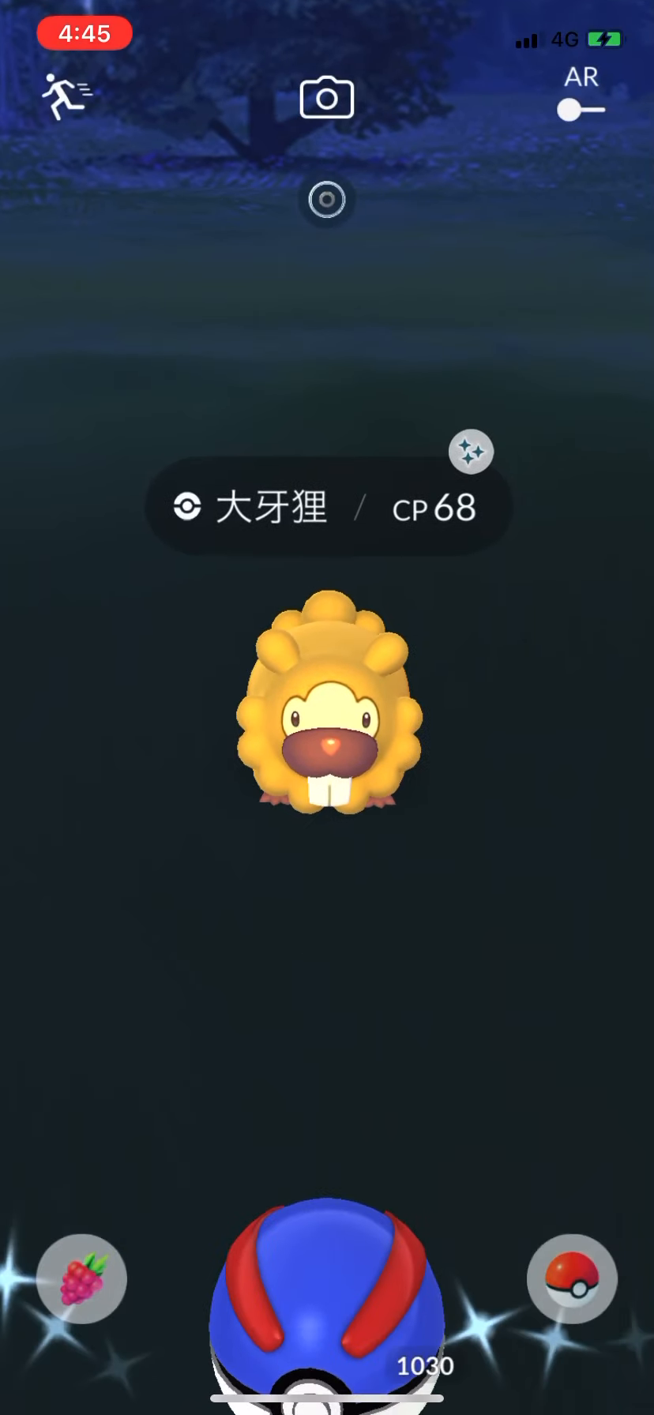
# Catch the shiny CP 68 Bidoof in the encounter
pyautogui.click(82, 1279)
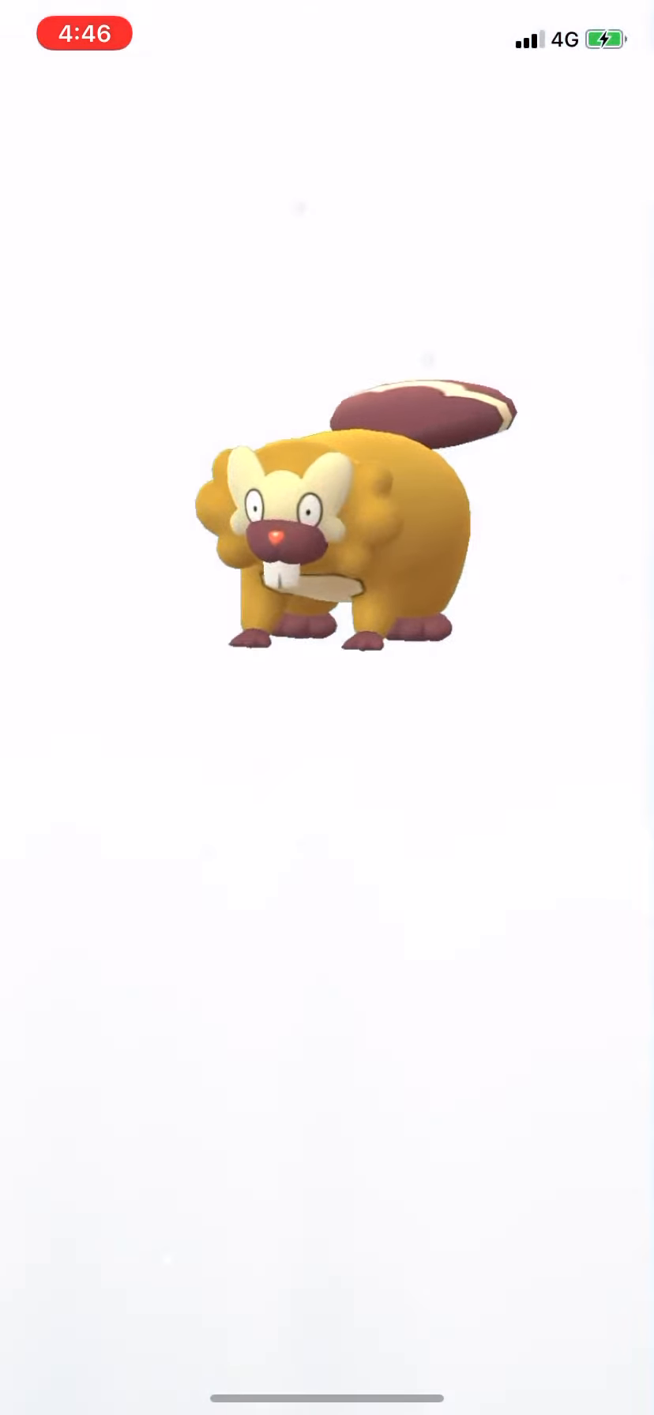
# Continue past the caught Bidoof to the level 41 trainer profile
pyautogui.click(327, 552)
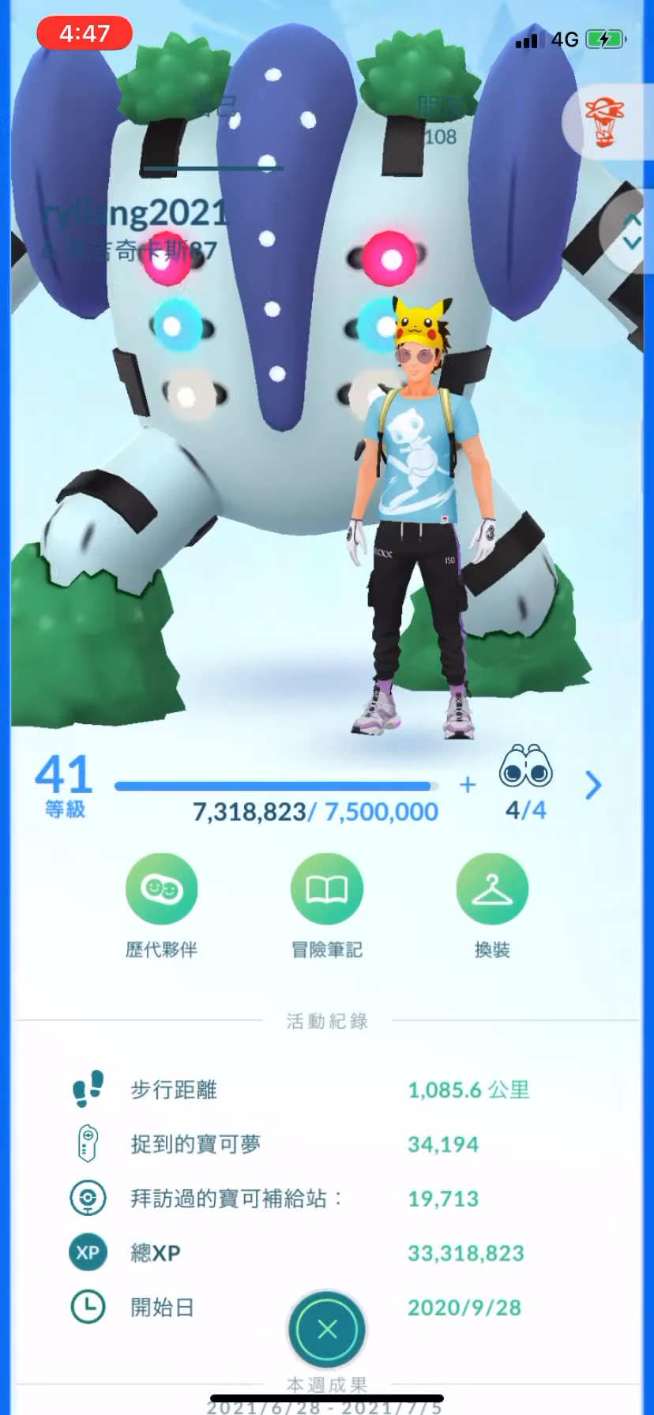
# Check the adventure journal, then leave the profile for the main menu
pyautogui.click(325, 906)
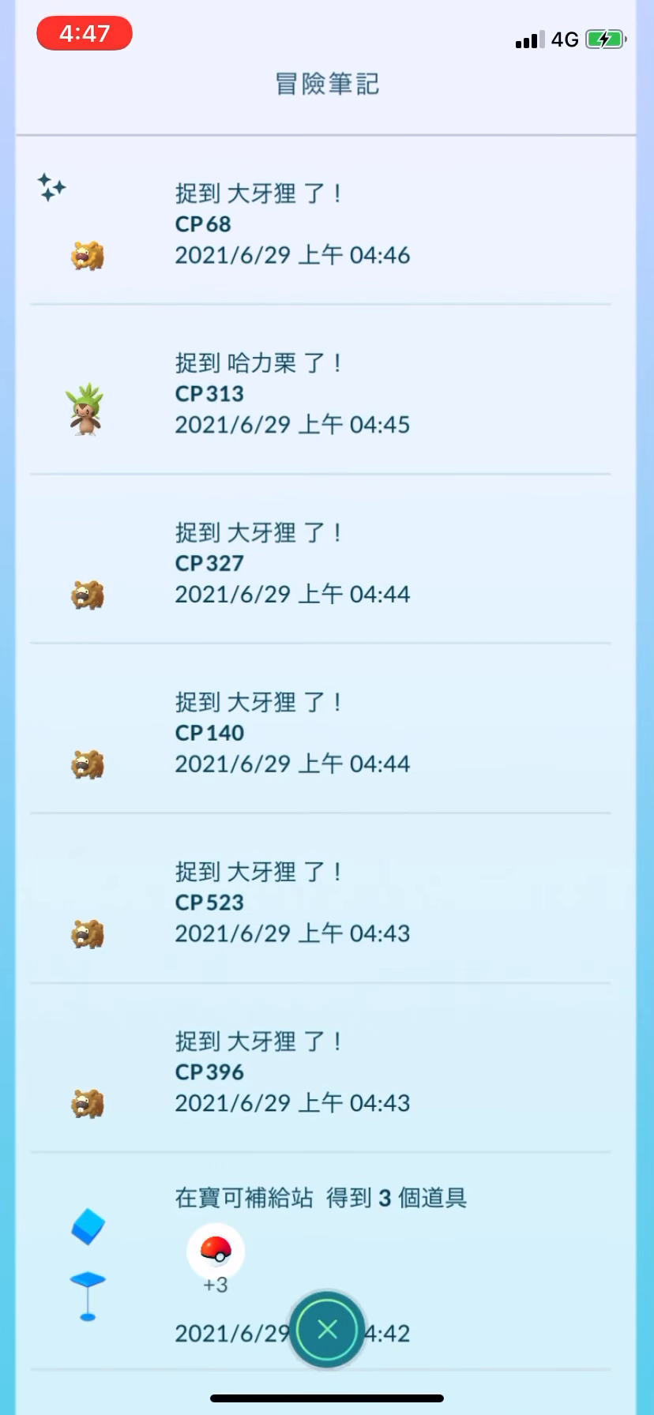
pyautogui.click(327, 1332)
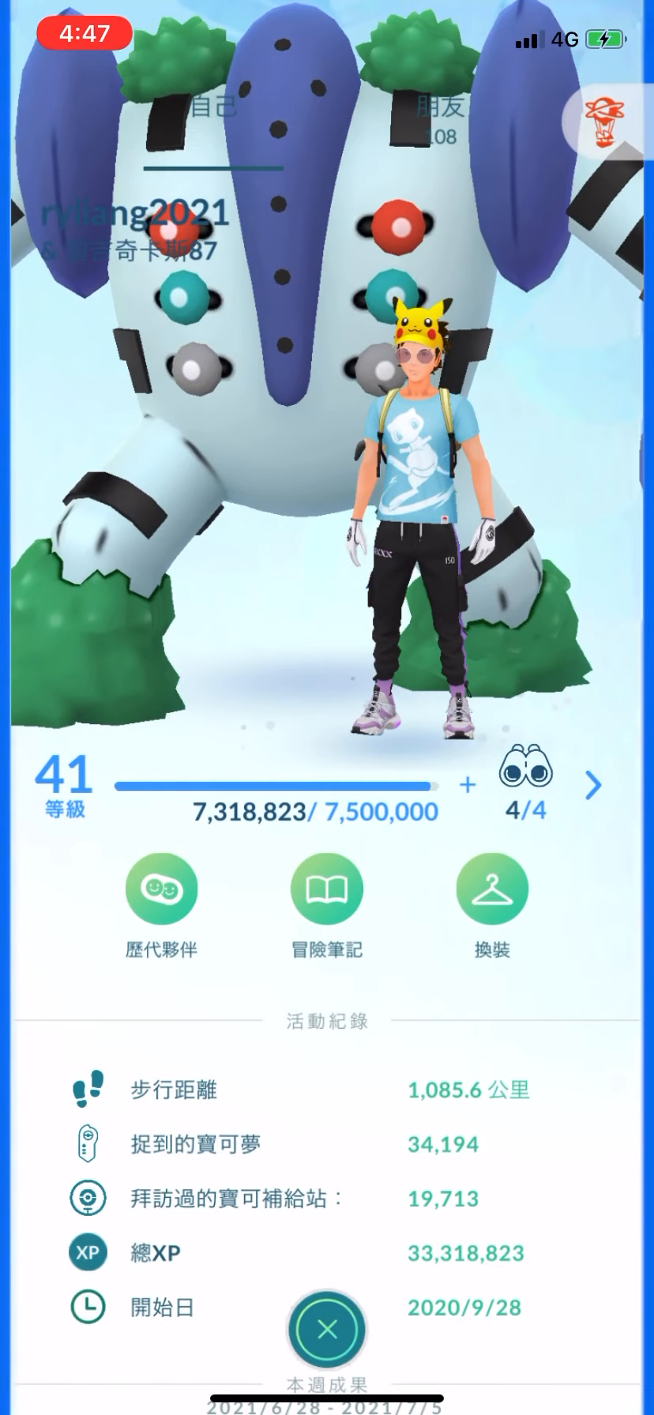
pyautogui.click(325, 1332)
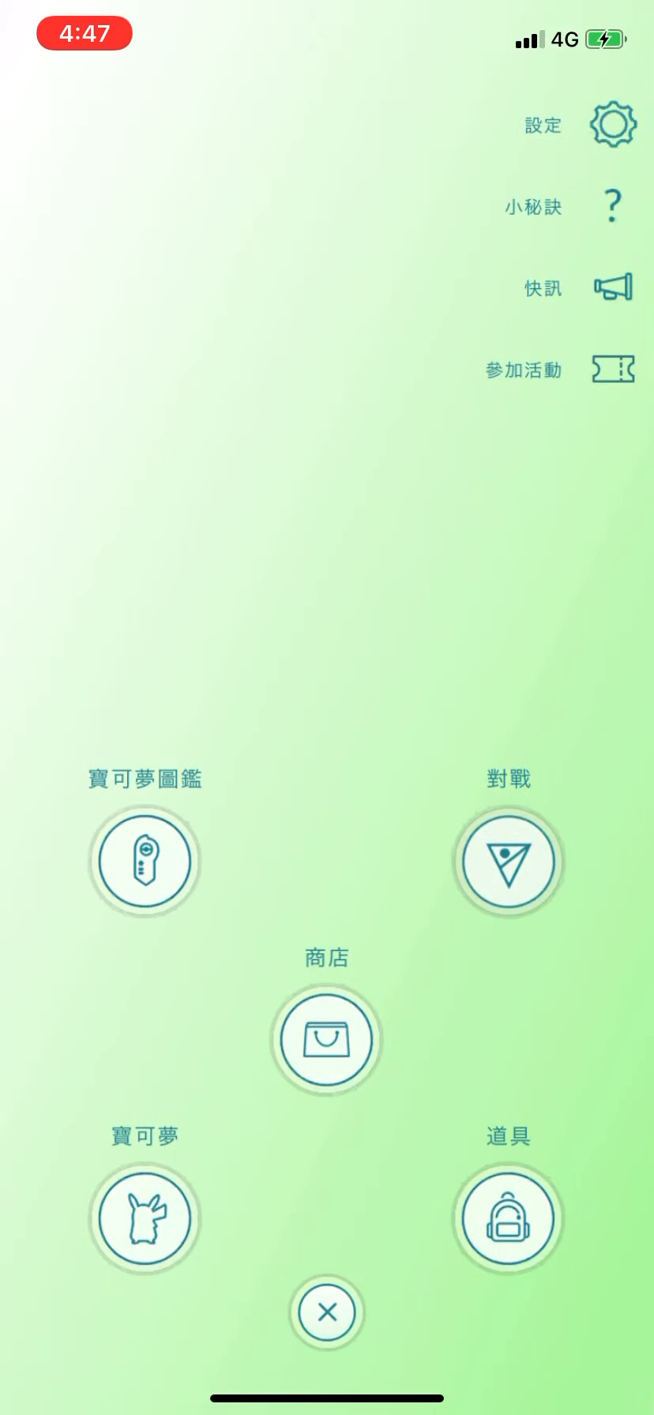
# Review the notifications and news feed, ending at the Bidoof transfer prompt
pyautogui.click(613, 287)
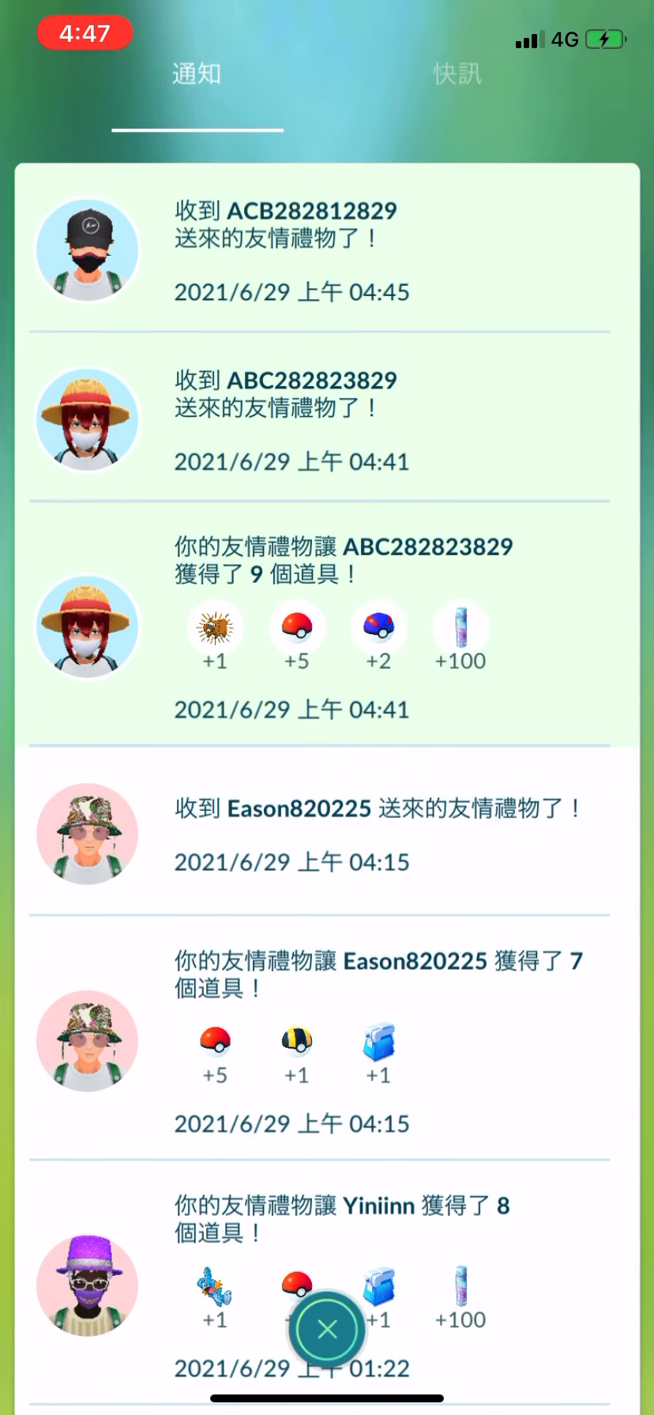
pyautogui.click(457, 77)
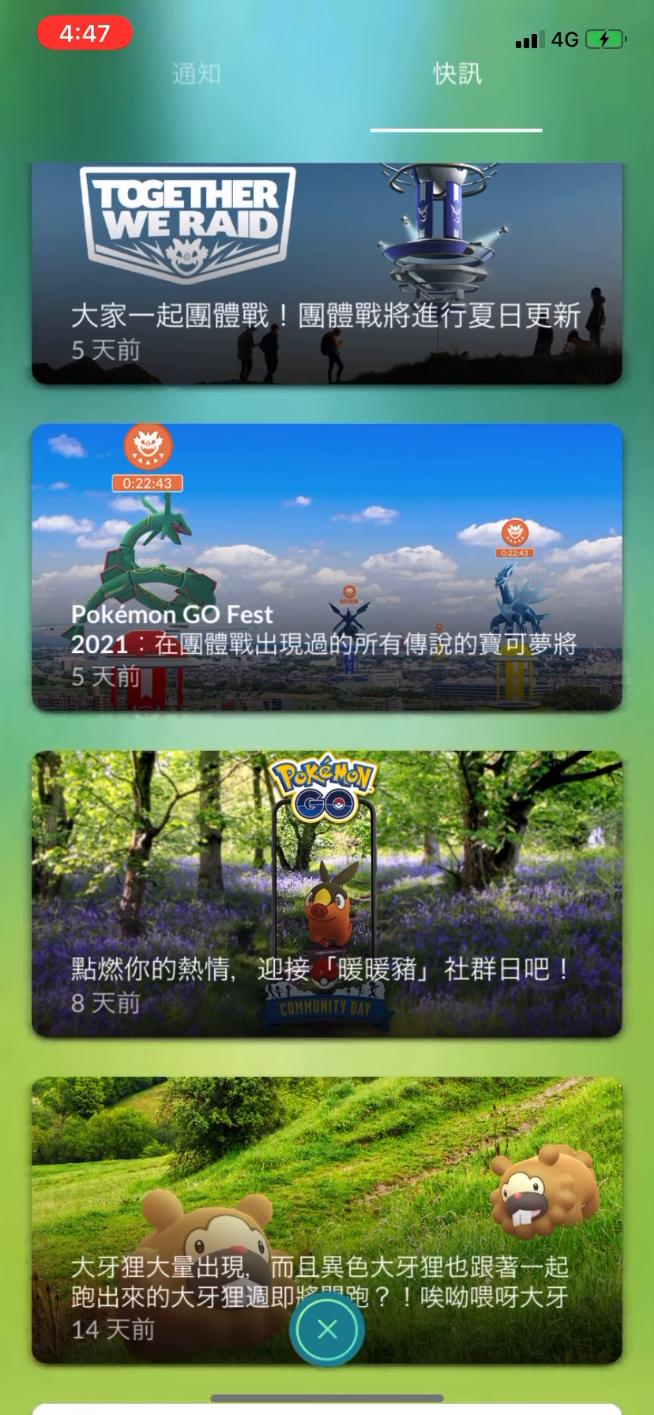
pyautogui.click(327, 1246)
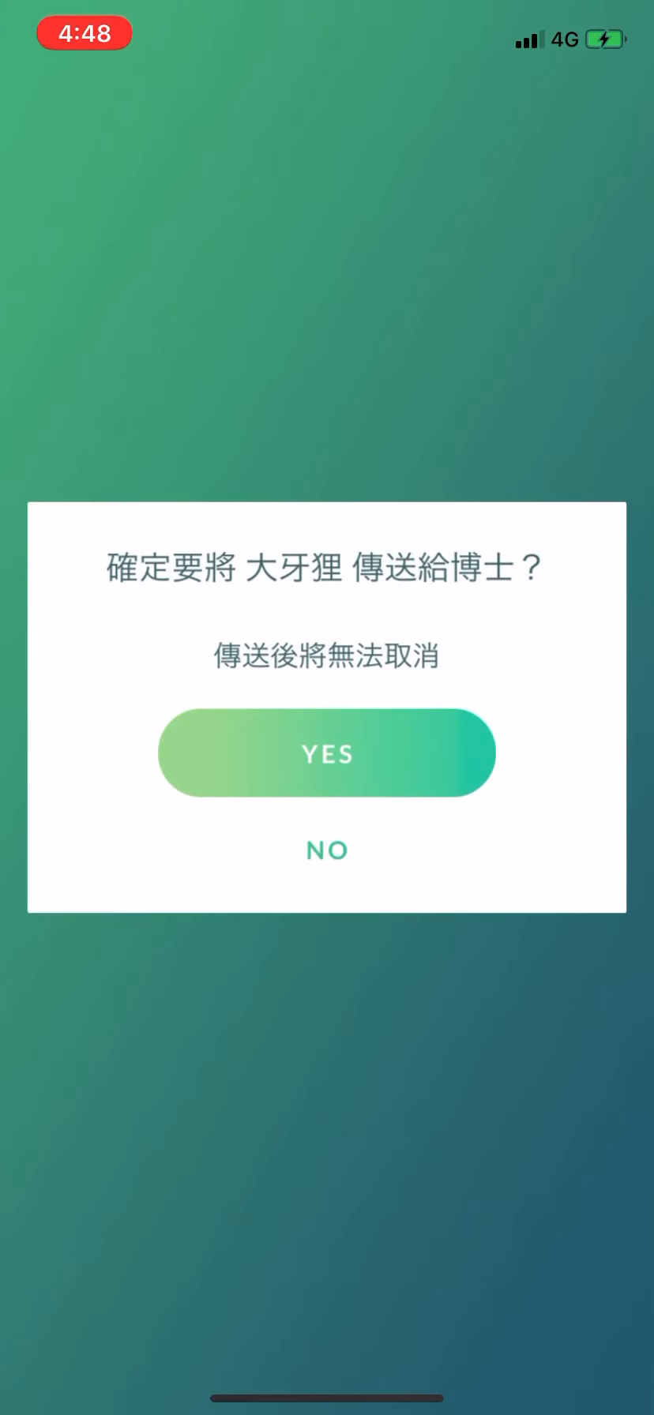
# Transfer the Bidoof for a candy and catch the CP 297 Bidoof with a Great Ball
pyautogui.click(325, 753)
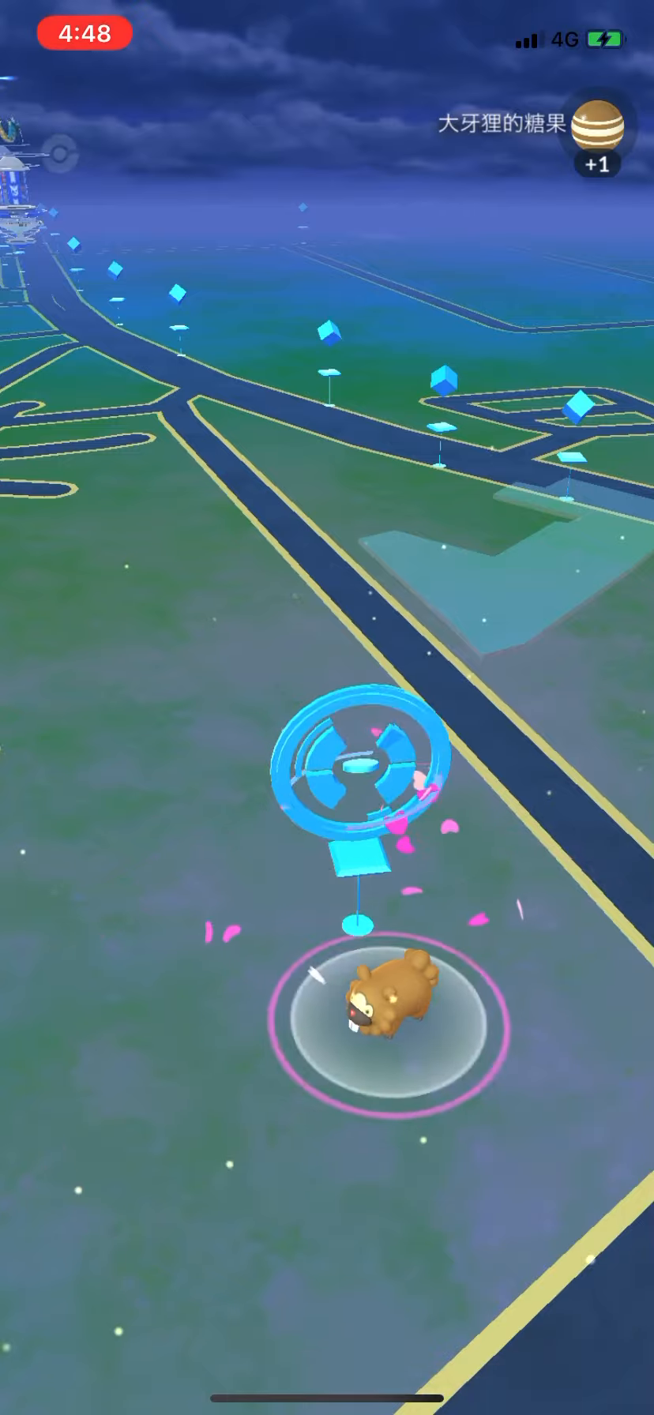
pyautogui.click(378, 1015)
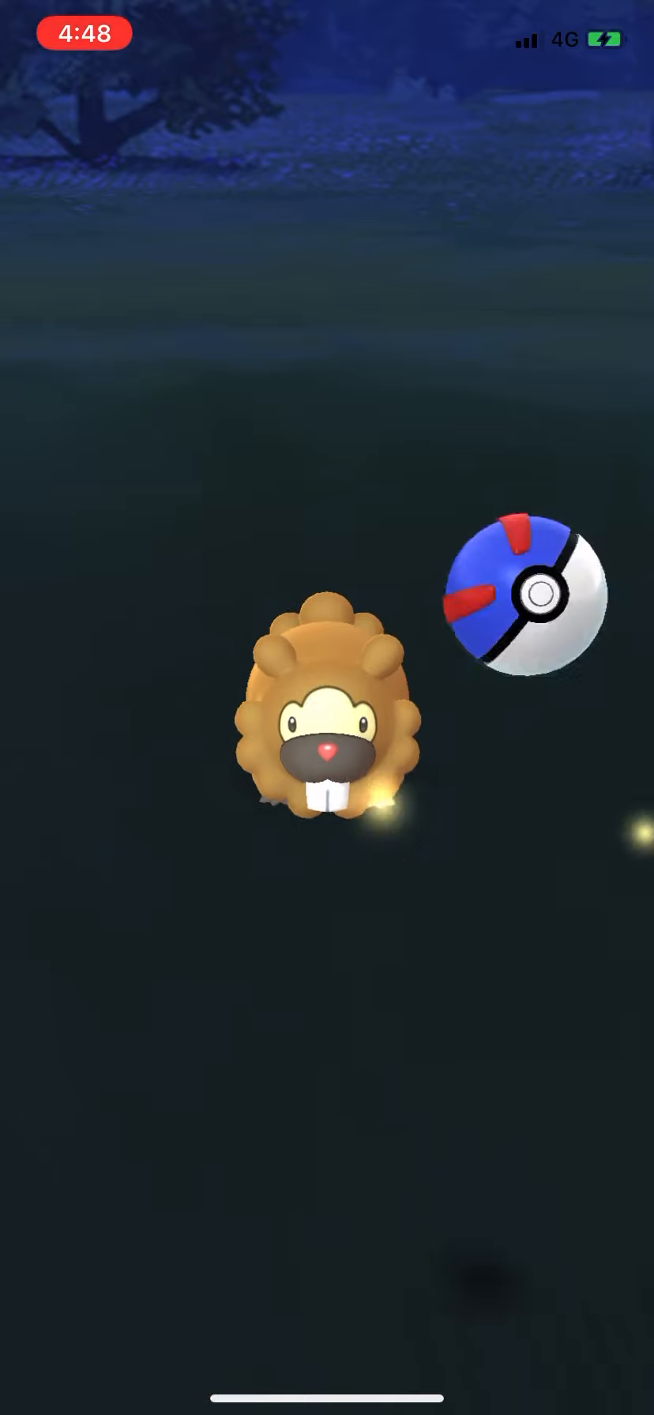
pyautogui.moveTo(529, 615); pyautogui.dragTo(327, 758)
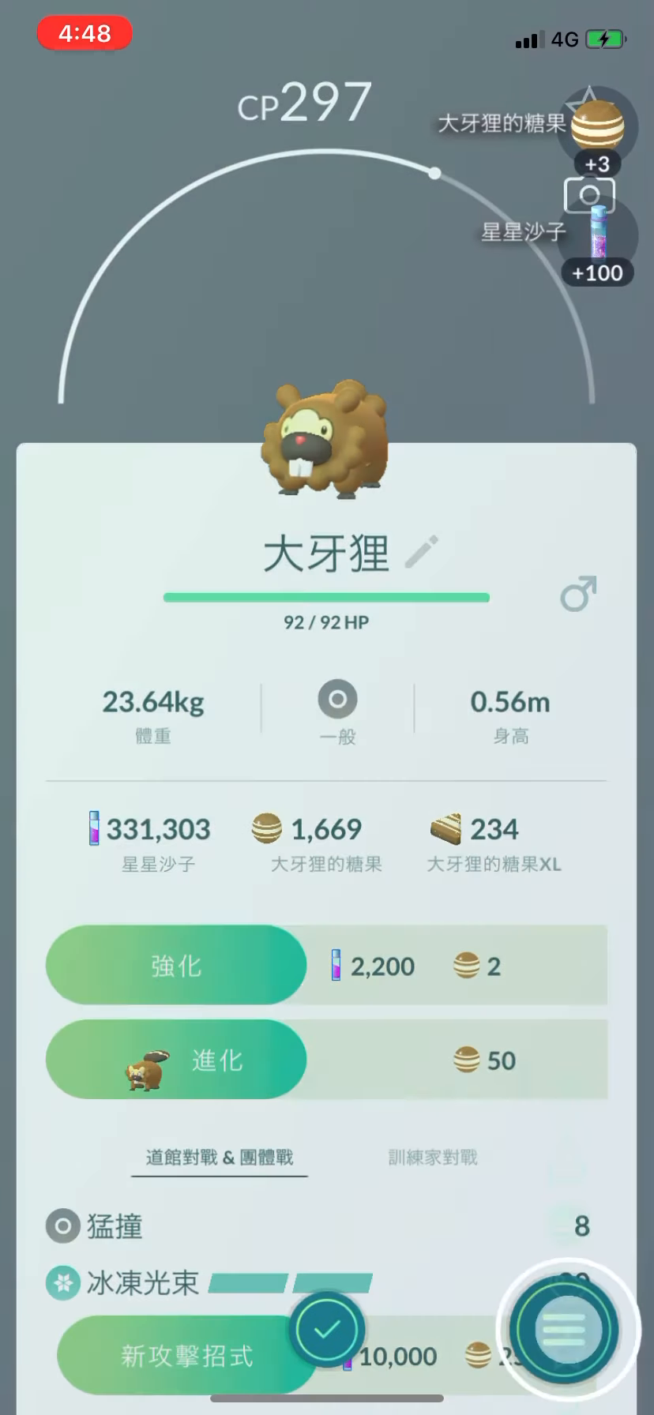
# Start transferring the CP 297 Bidoof, reaching the Professor confirmation prompt
pyautogui.click(558, 1332)
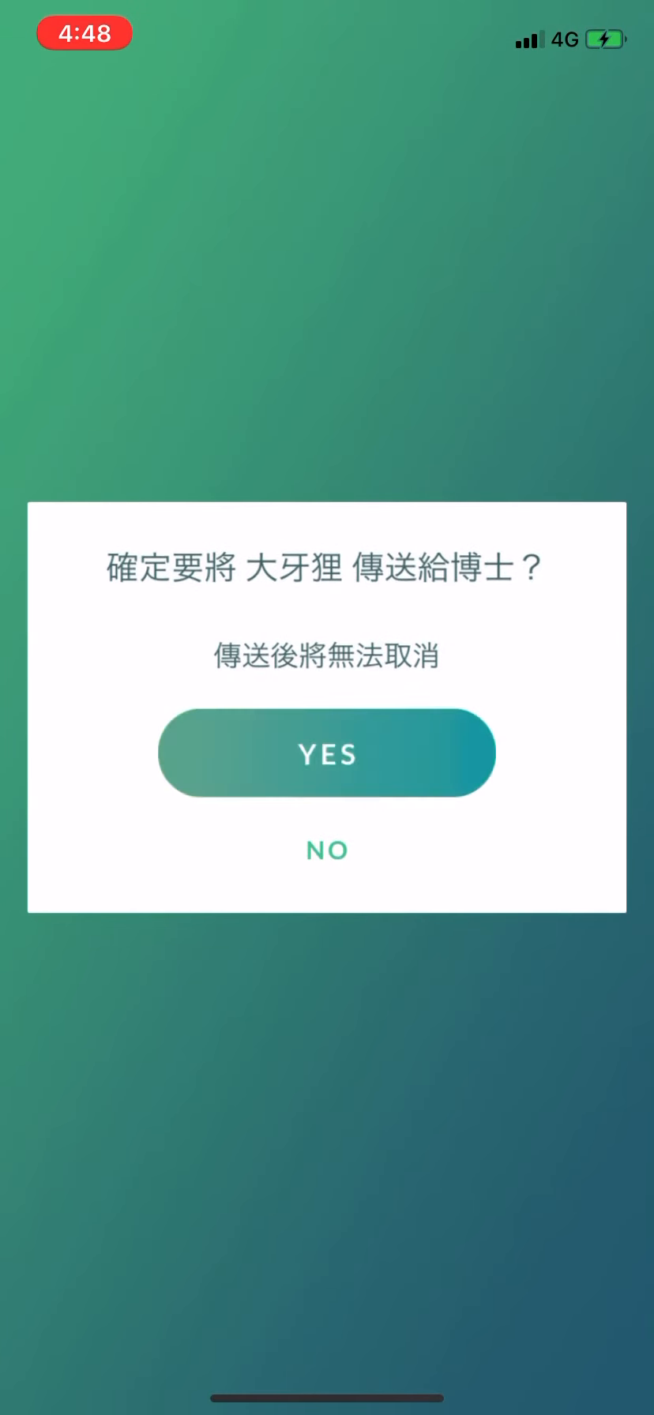
pyautogui.click(326, 754)
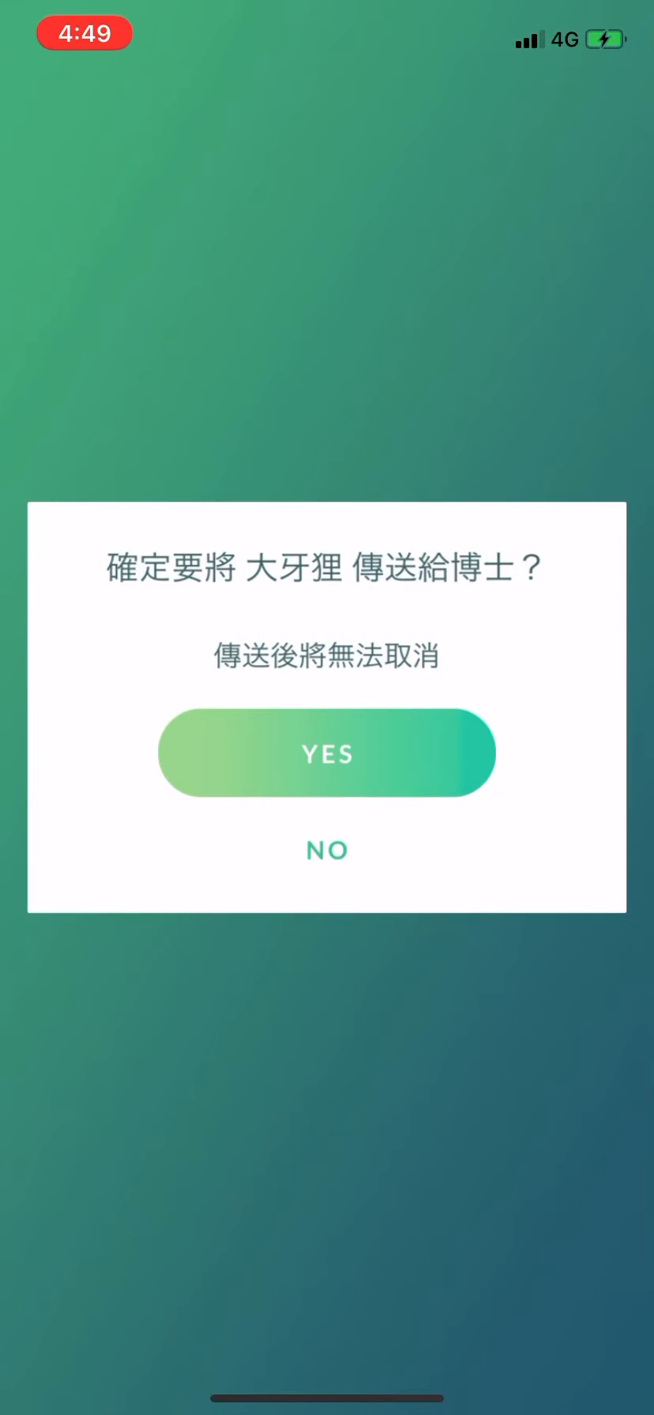
# Send the Bidoof to the Professor and catch another with an Excellent curveball for 9360 XP
pyautogui.click(327, 753)
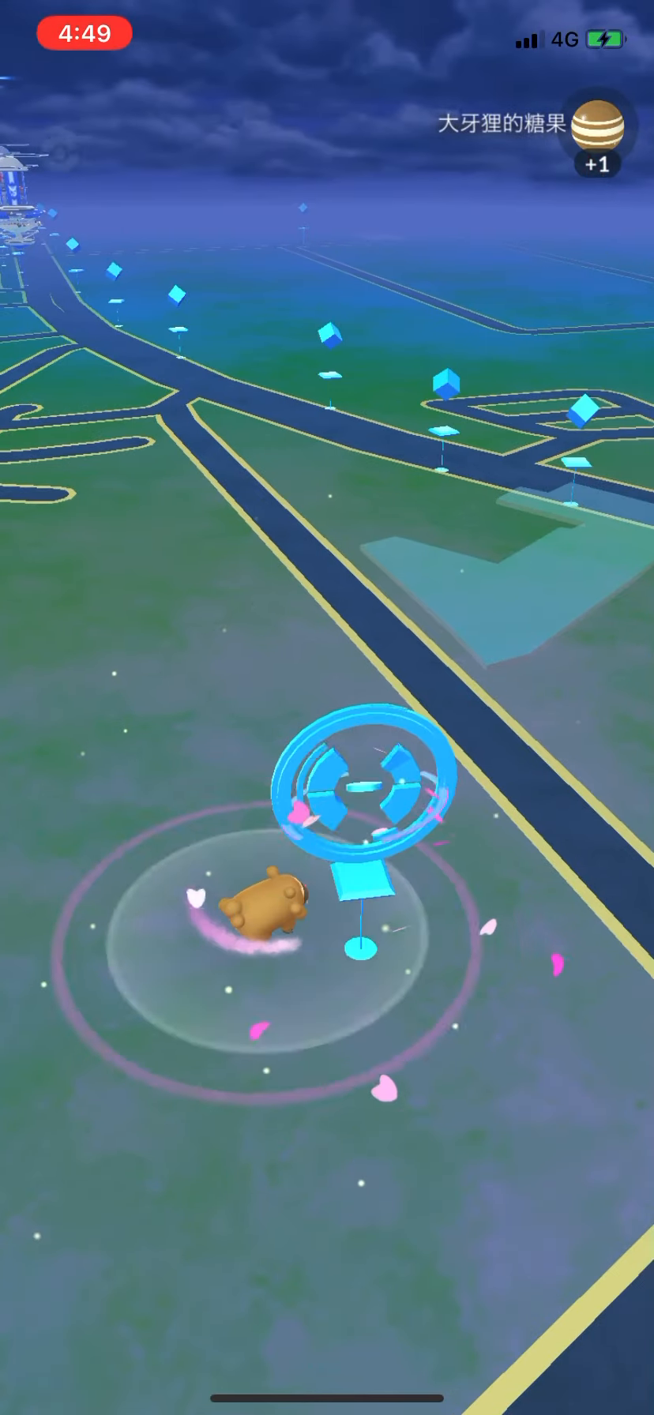
pyautogui.click(263, 921)
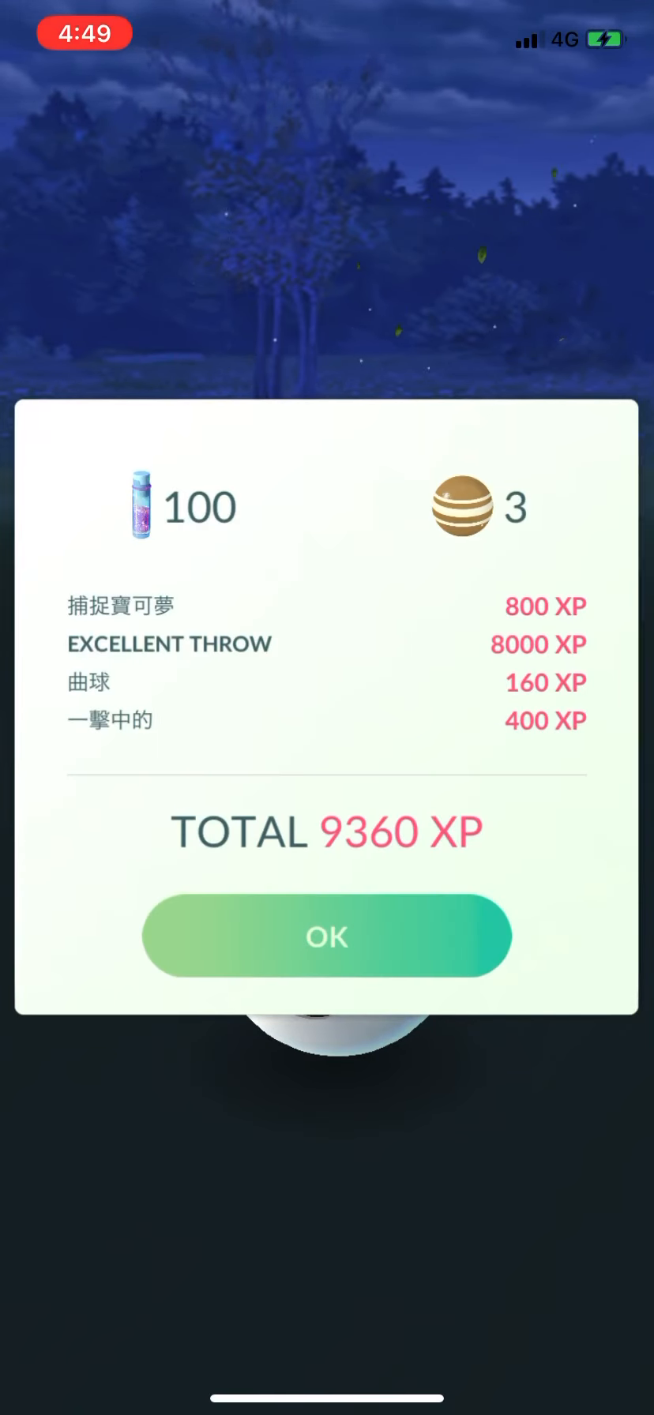
# Accept the catch rewards and send the CP 167 Bidoof to the Professor
pyautogui.click(325, 936)
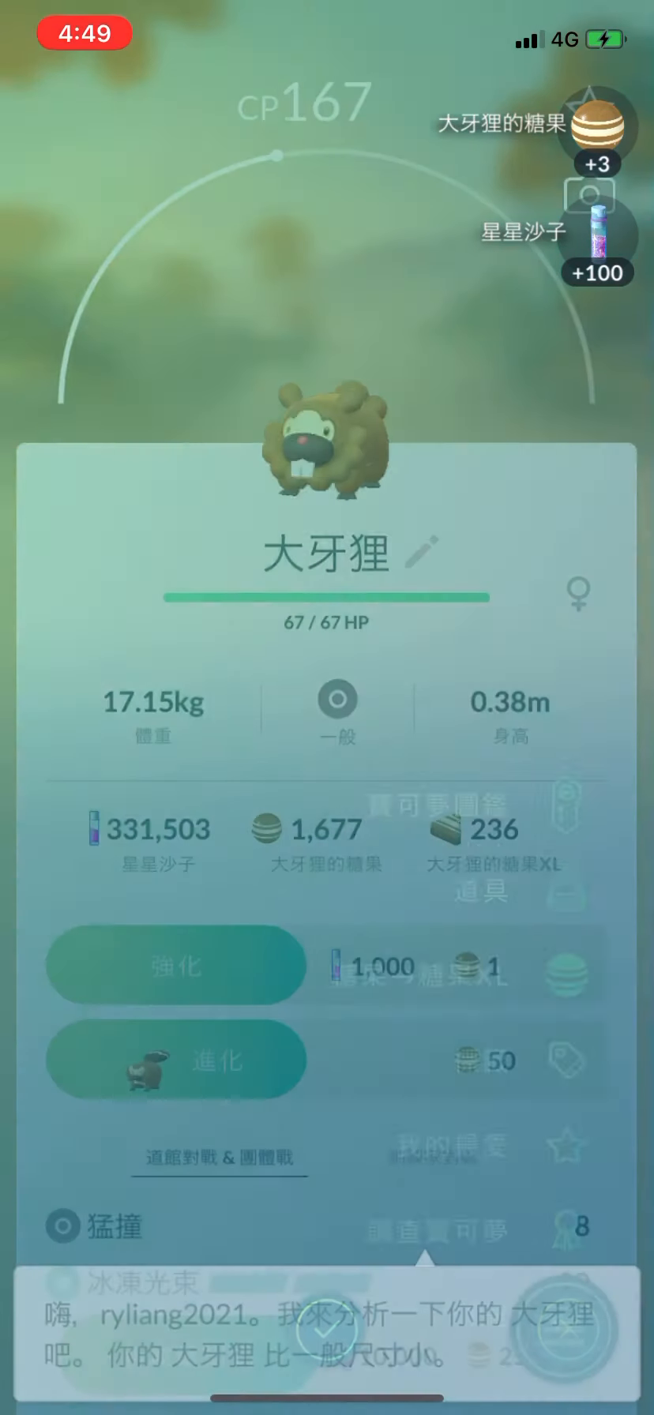
pyautogui.click(326, 1336)
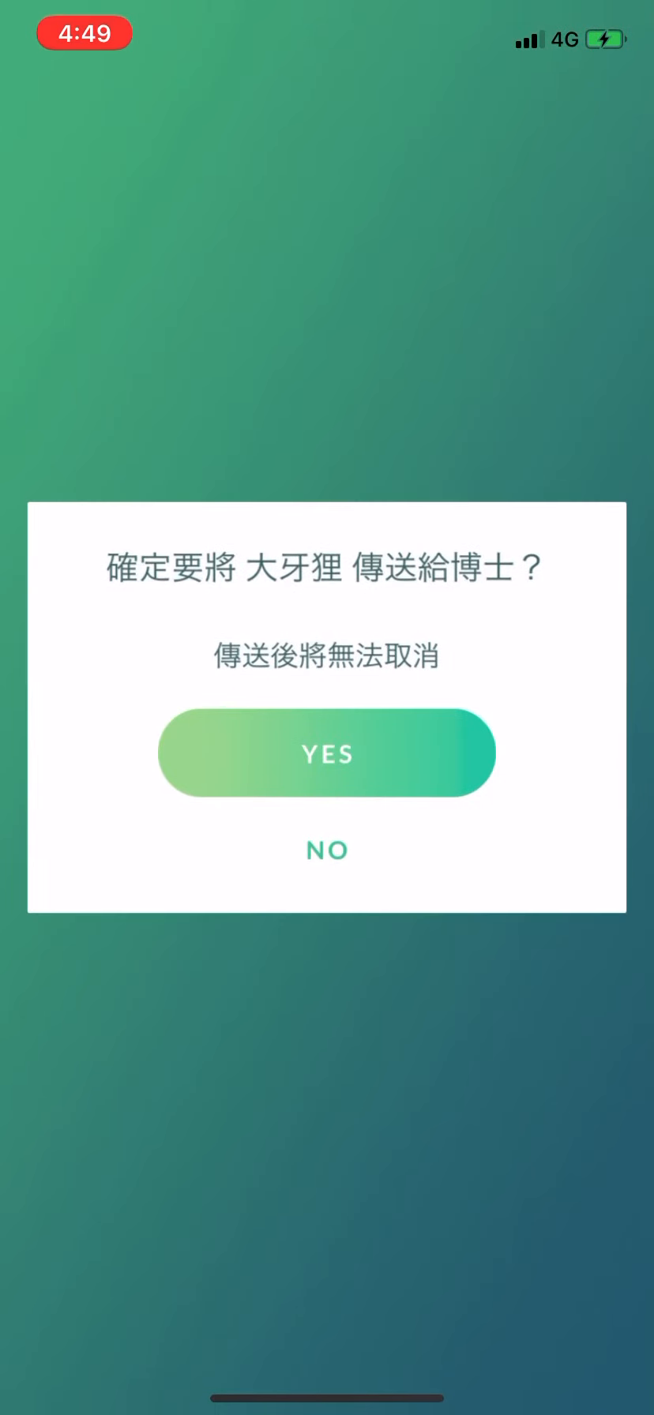
pyautogui.click(325, 754)
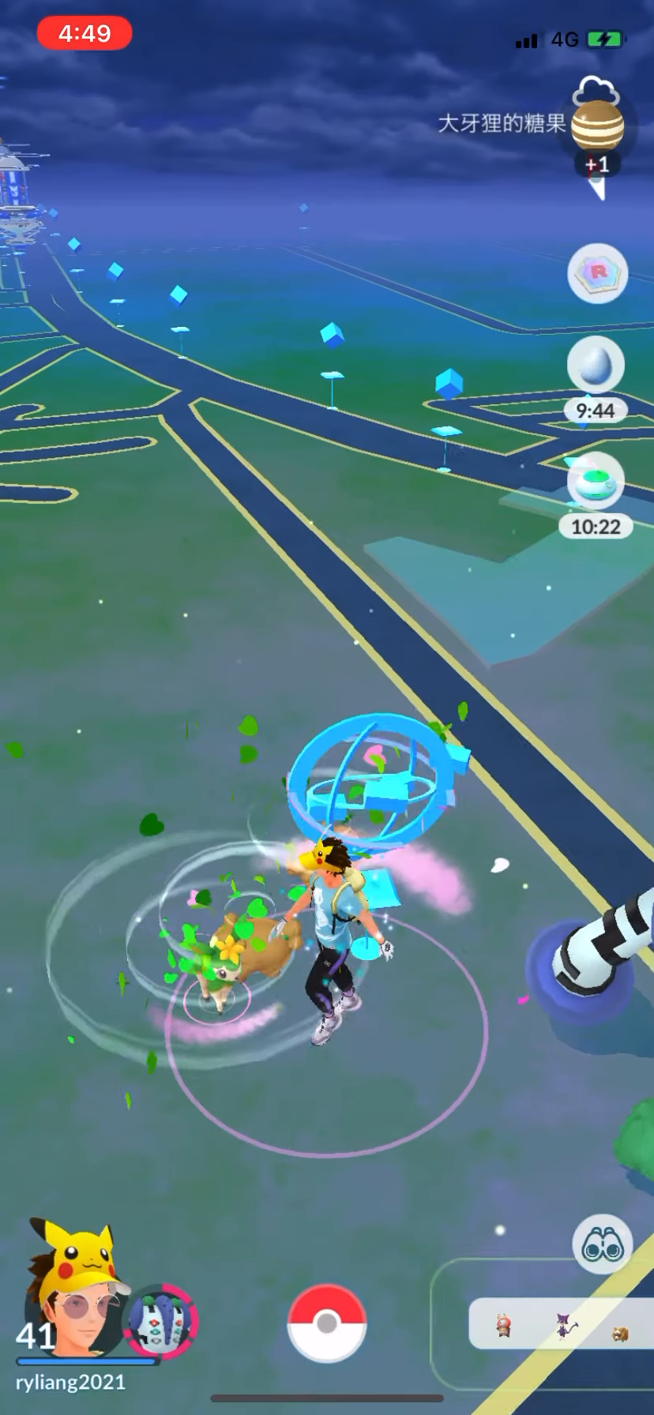